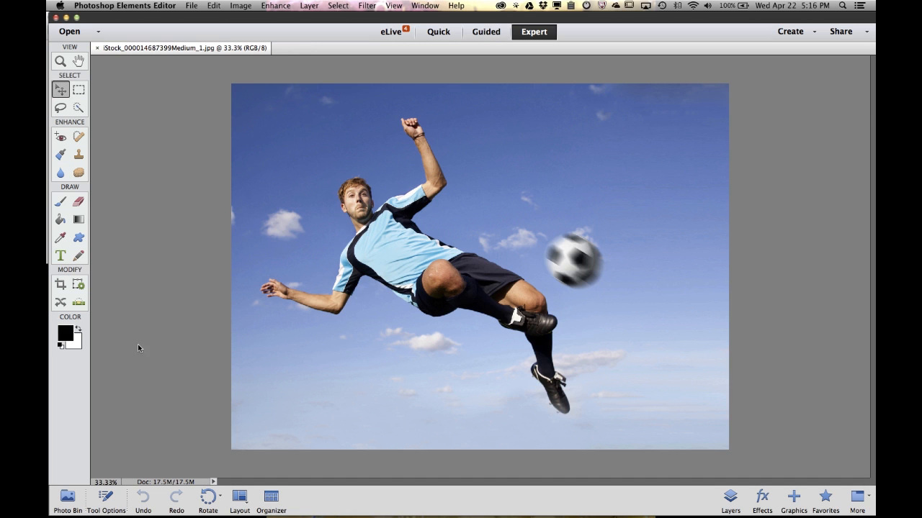
Step: From the Create menu, start a Facebook Cover project for the soccer photo
click(788, 32)
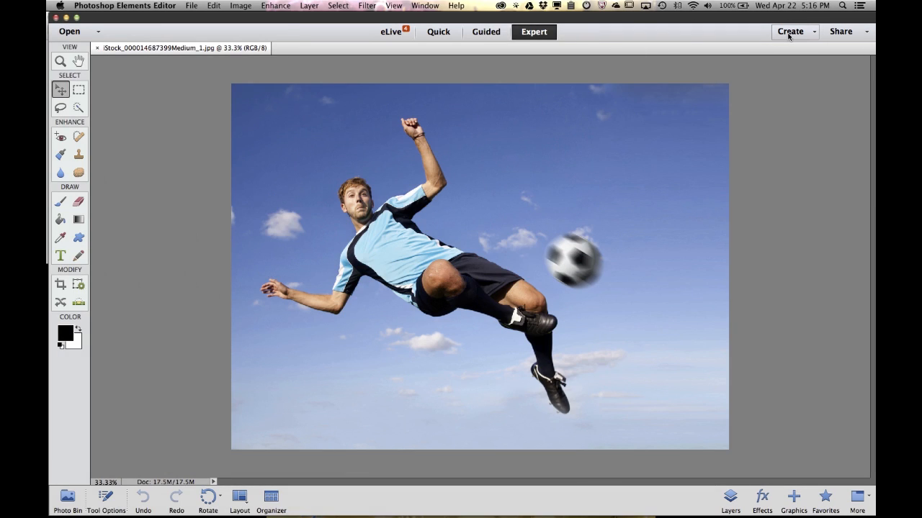
click(790, 31)
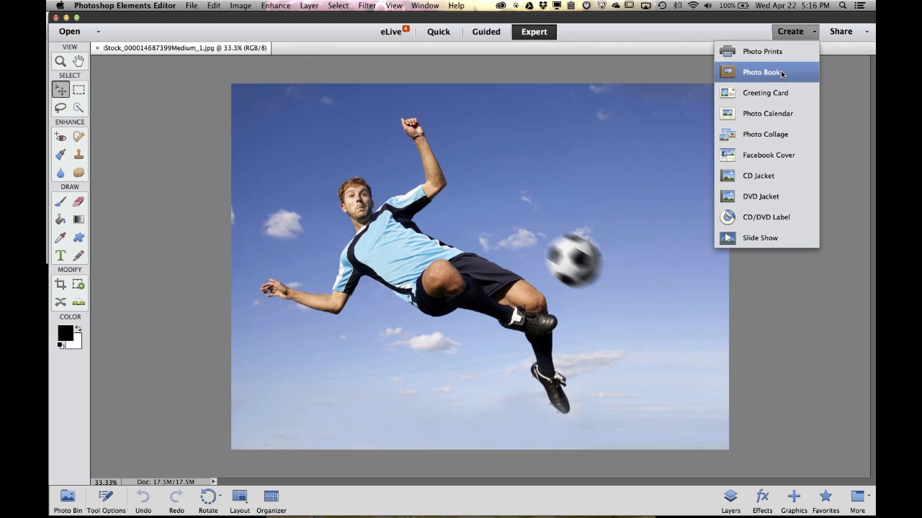
mouse_move(776, 134)
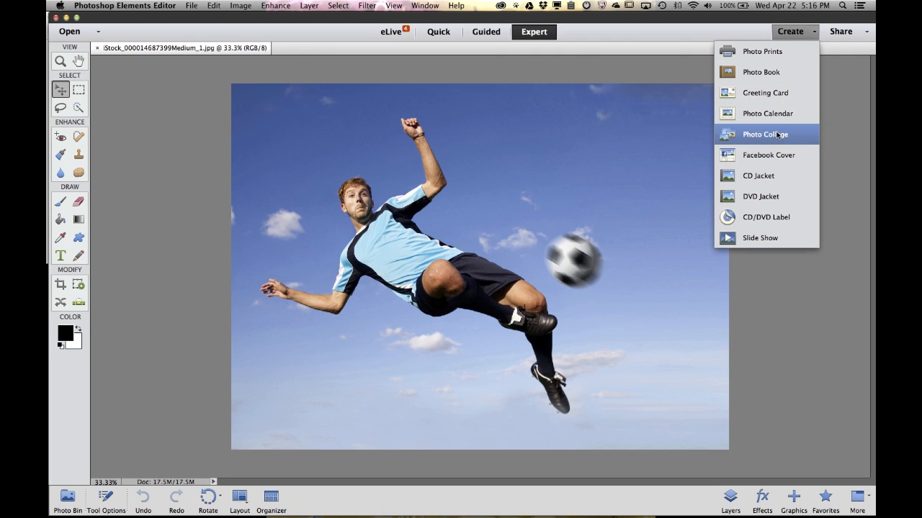
mouse_move(769, 155)
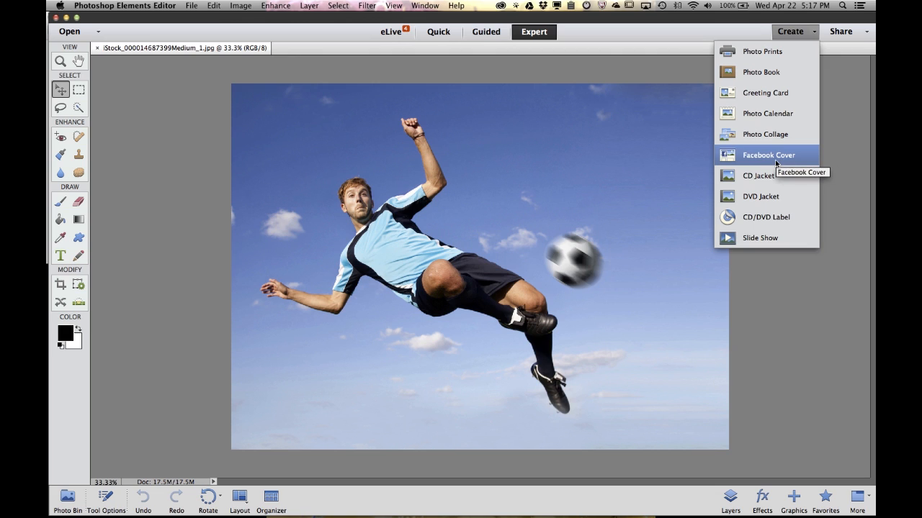
click(767, 155)
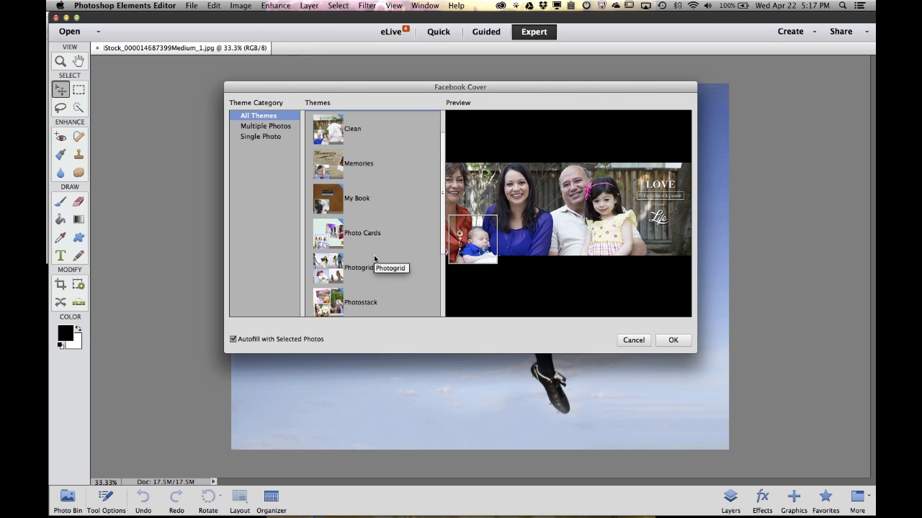
mouse_move(339, 170)
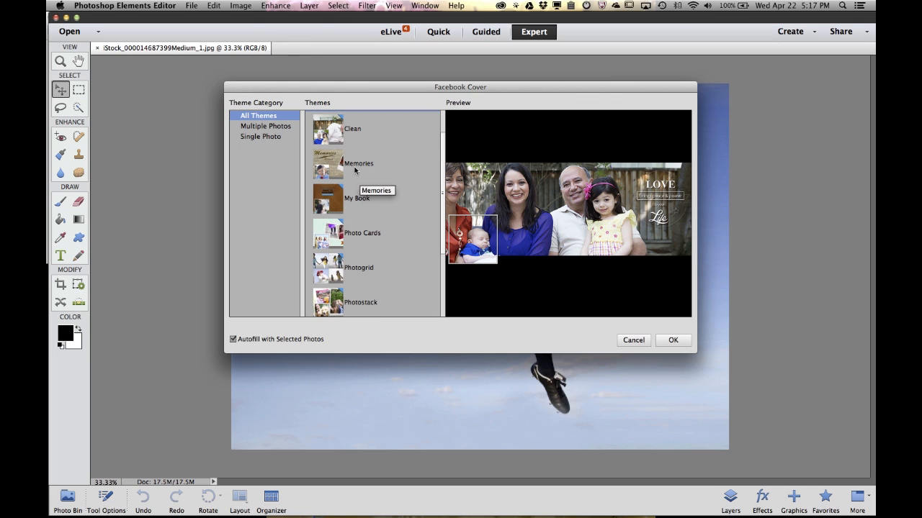
Step: Browse the cover themes and confirm the Photostack Single Image theme
click(358, 163)
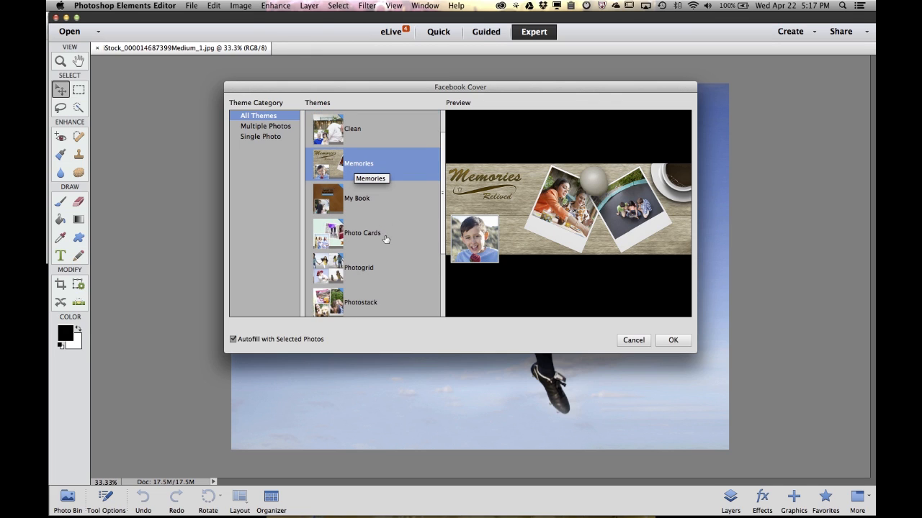
scroll(down, 3)
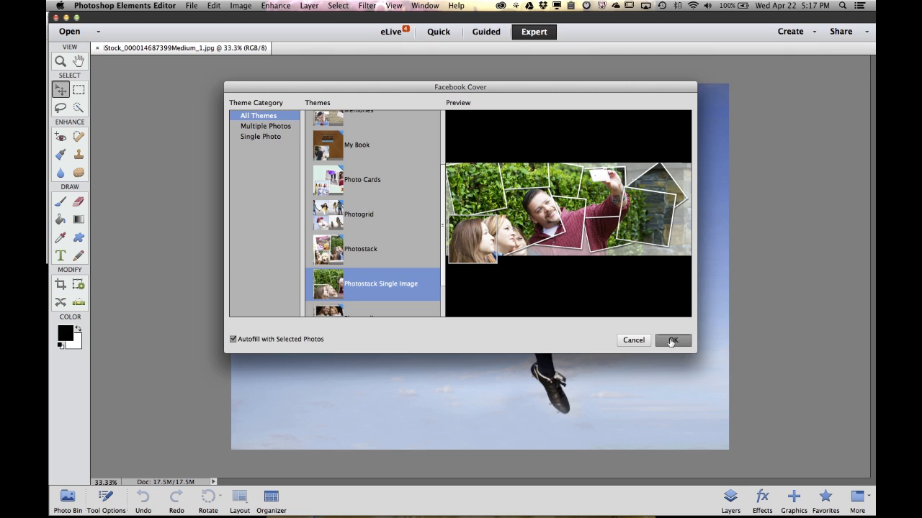
click(673, 341)
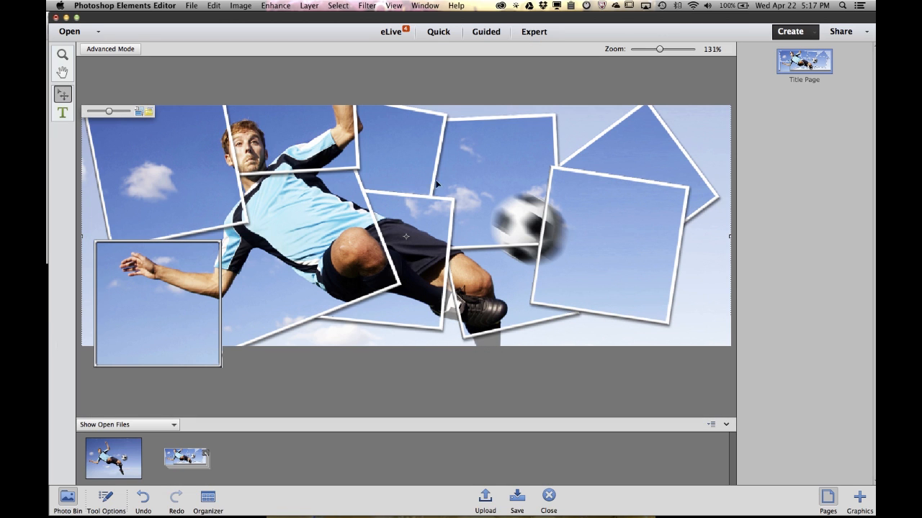
mouse_move(412, 177)
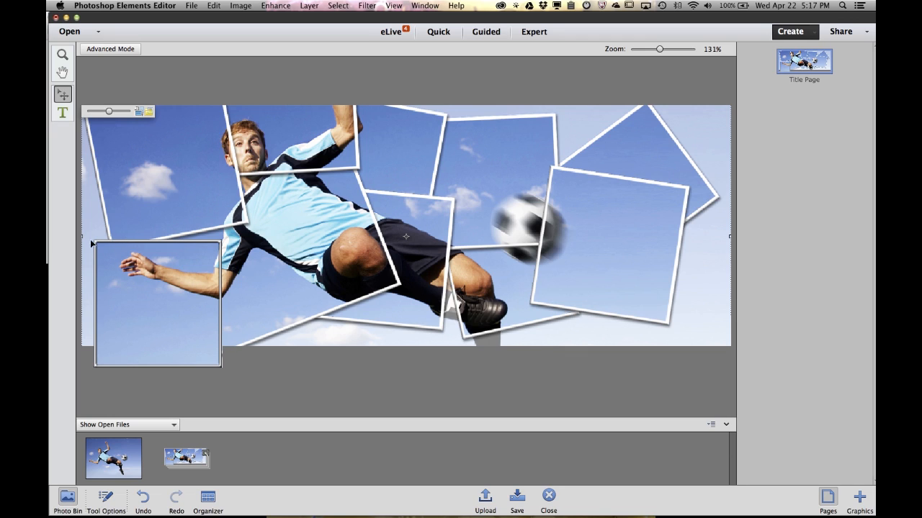
mouse_move(182, 257)
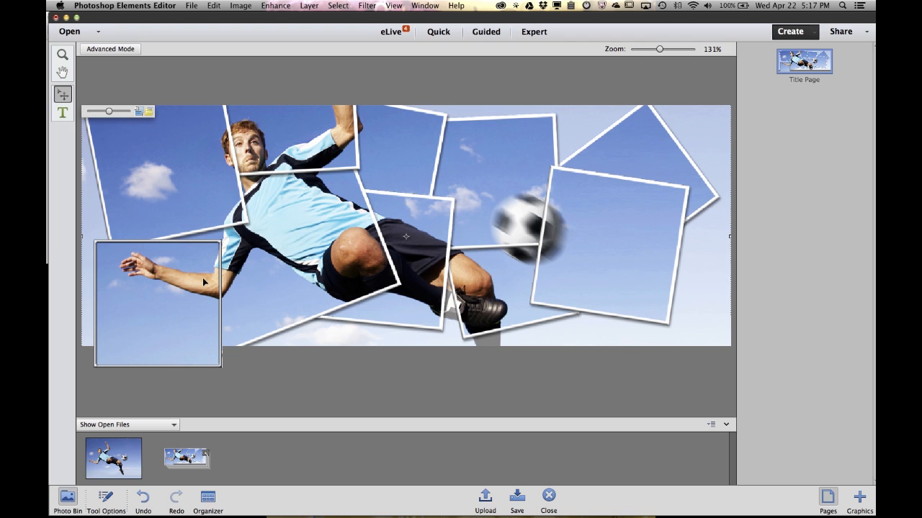
mouse_move(191, 136)
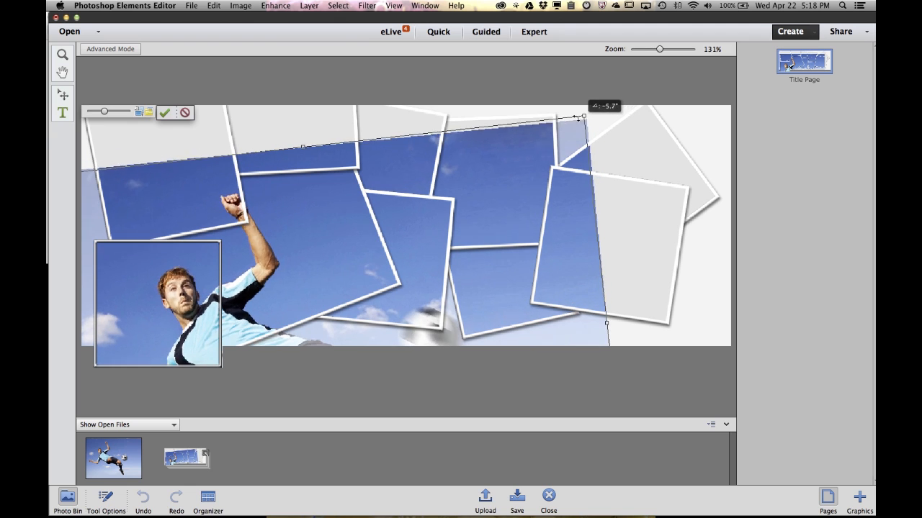
Step: Rotate the soccer photo to a steeper tilt, center the ball, and commit
drag(583, 116, 451, 91)
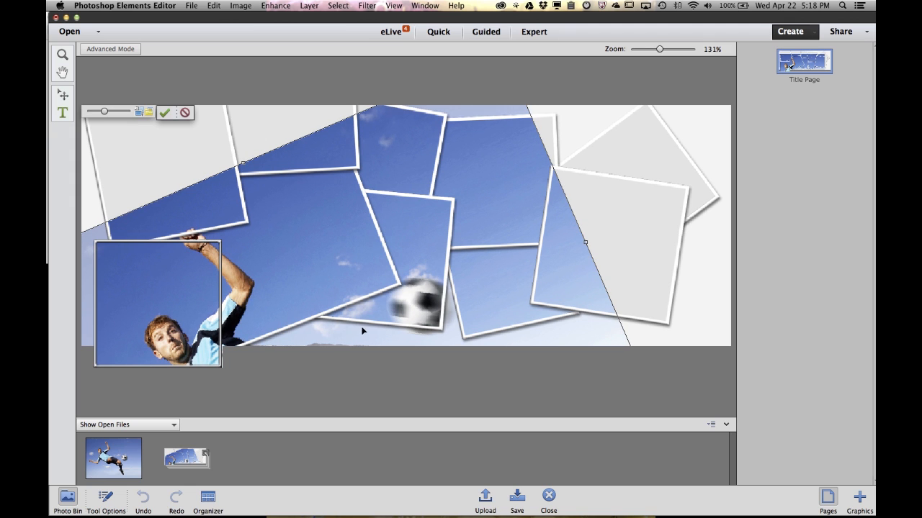
drag(584, 243, 725, 311)
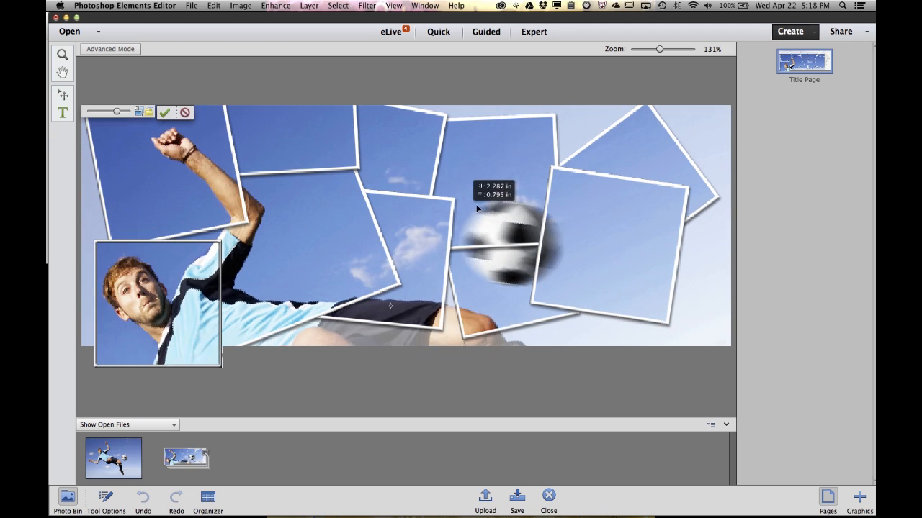
drag(476, 209, 483, 212)
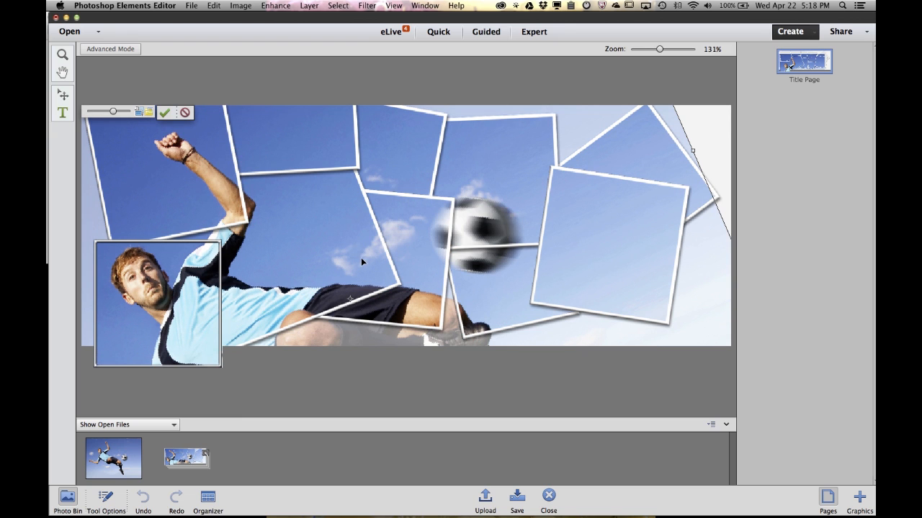
mouse_move(165, 113)
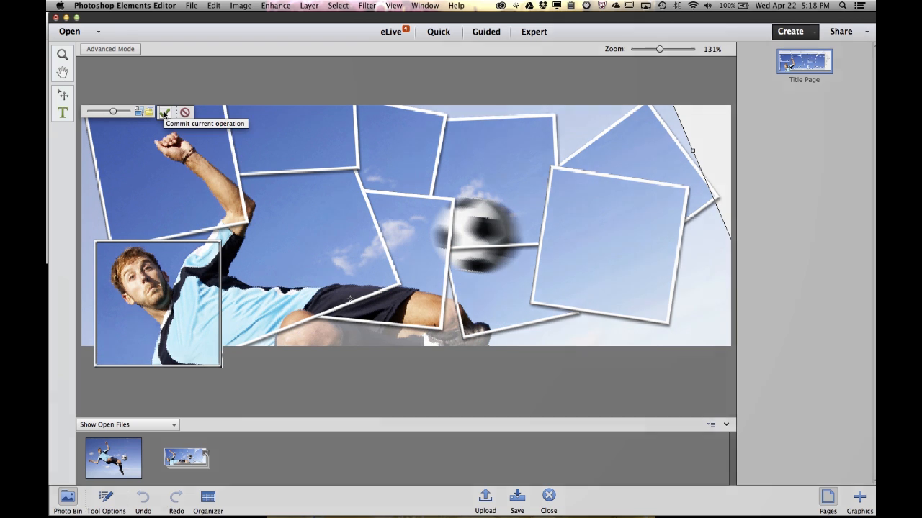
click(164, 111)
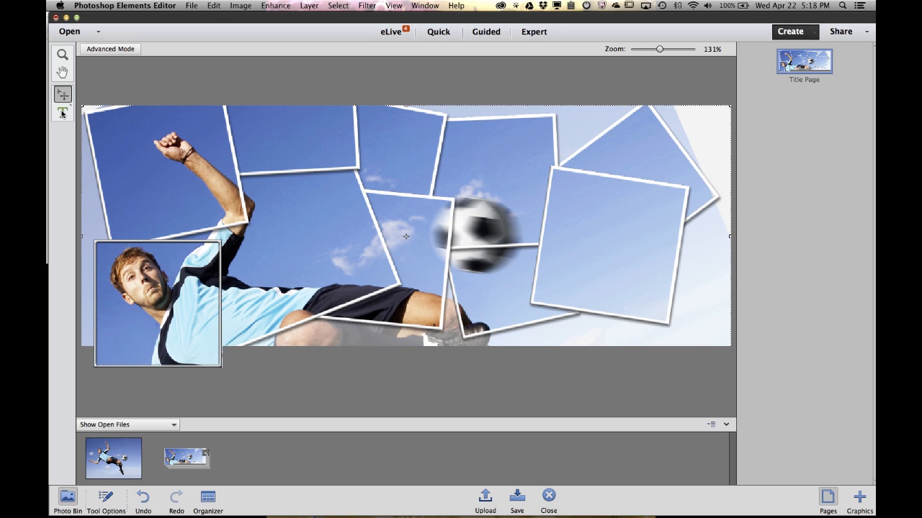
mouse_move(62, 112)
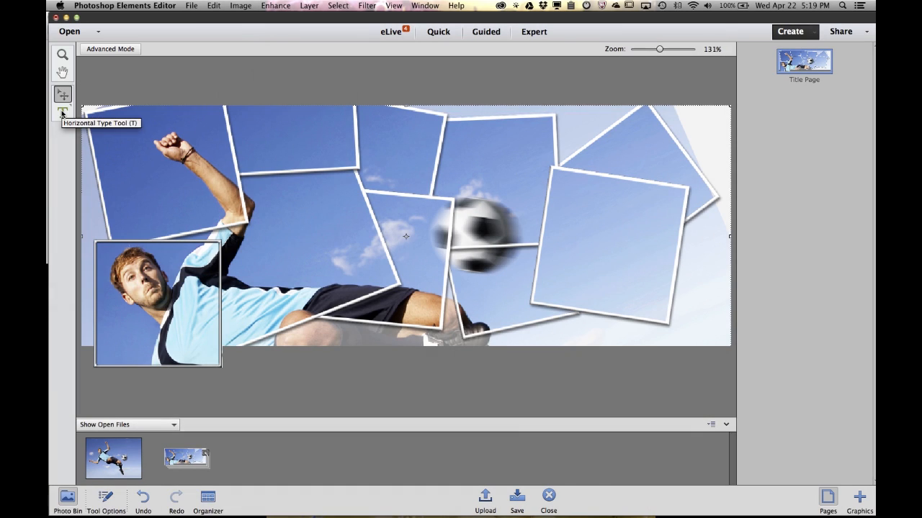
Step: Add 'GOAL!' text on the cover, then enlarge and tilt it above the ball
click(62, 111)
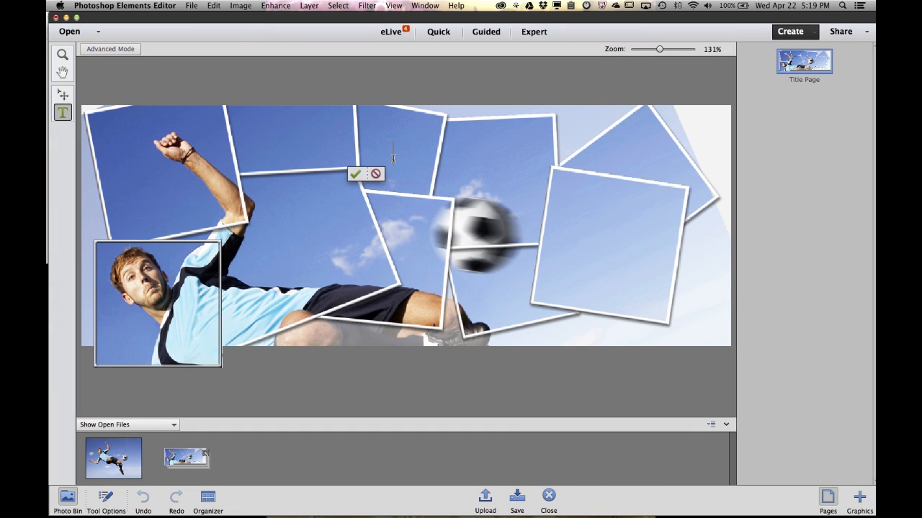
text(GOAL!)
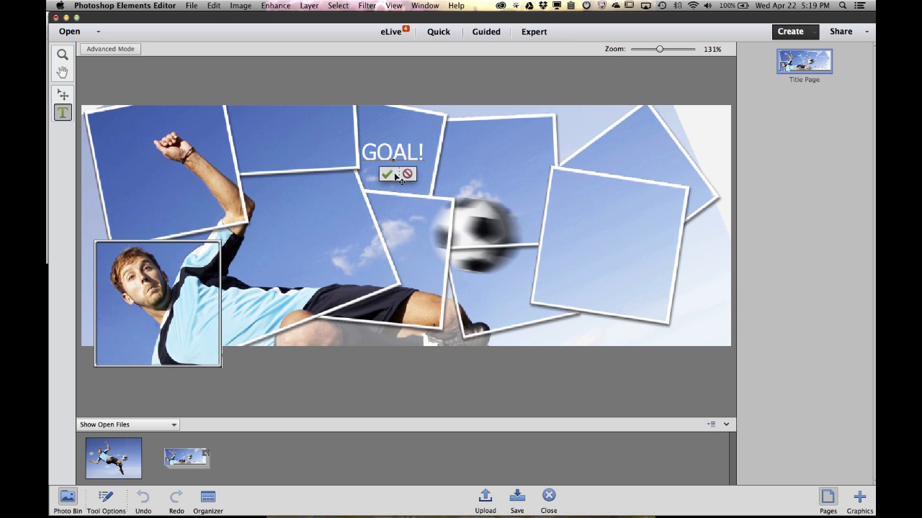
click(388, 175)
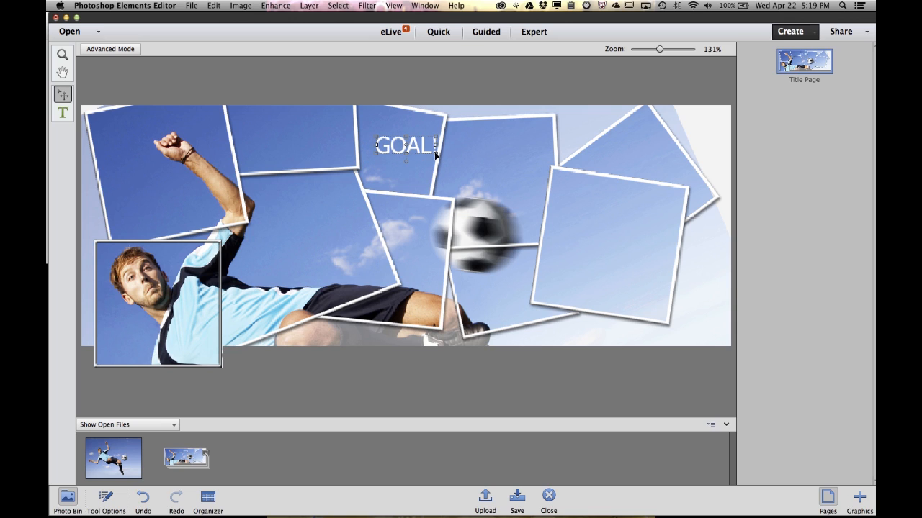
drag(407, 145, 454, 177)
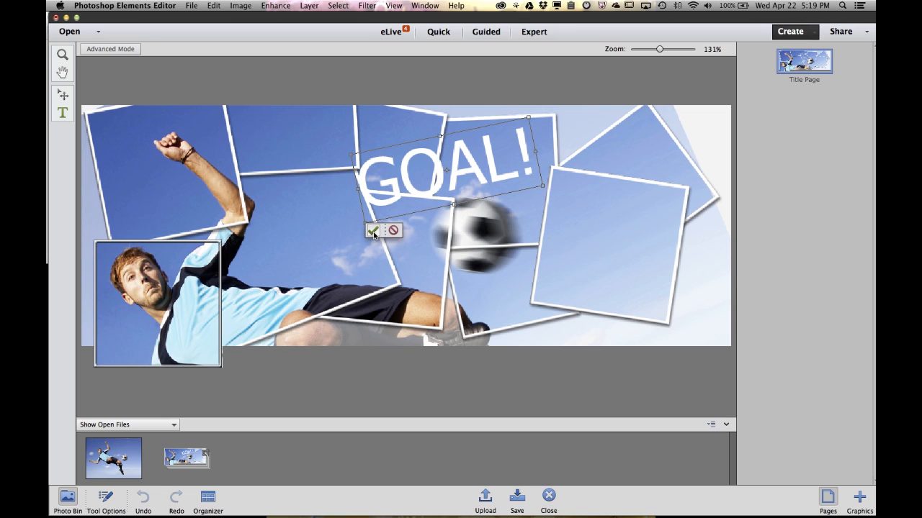
click(372, 230)
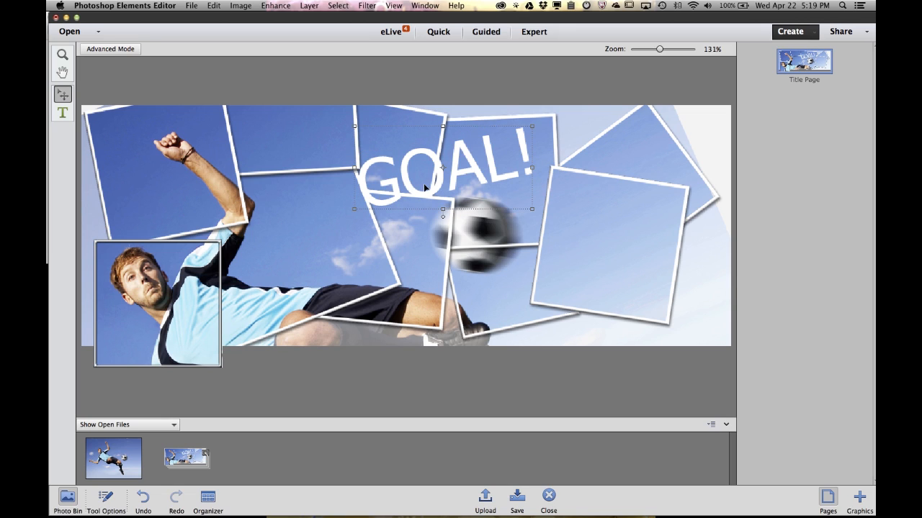
mouse_move(447, 179)
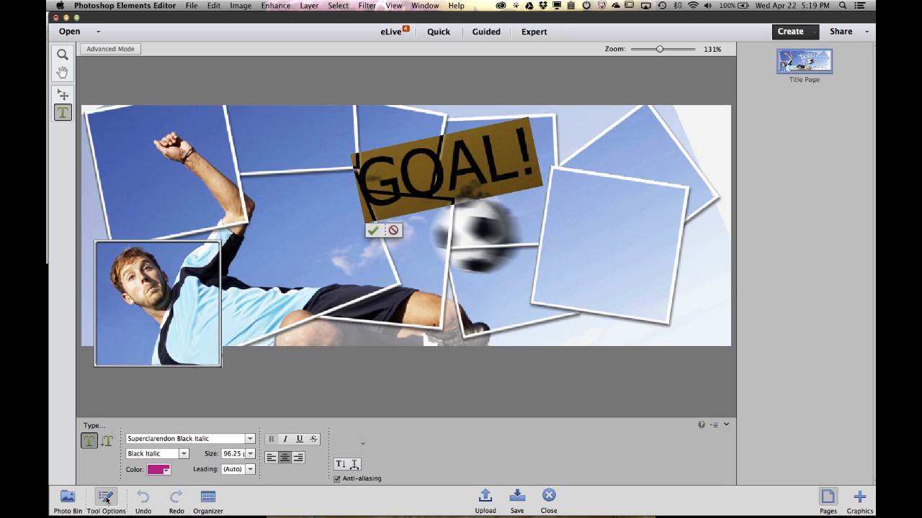
Step: Recolour the GOAL! text and change its font to Superclarendon Black Italic
click(159, 468)
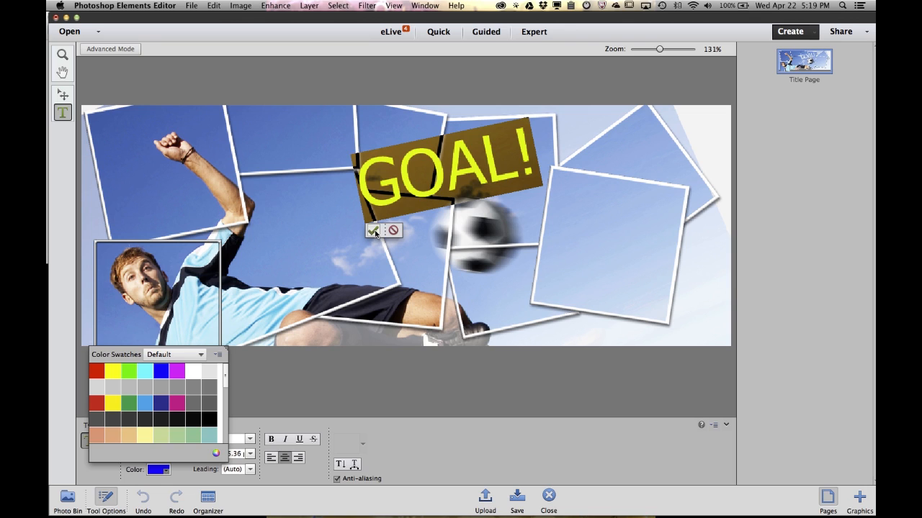
click(372, 230)
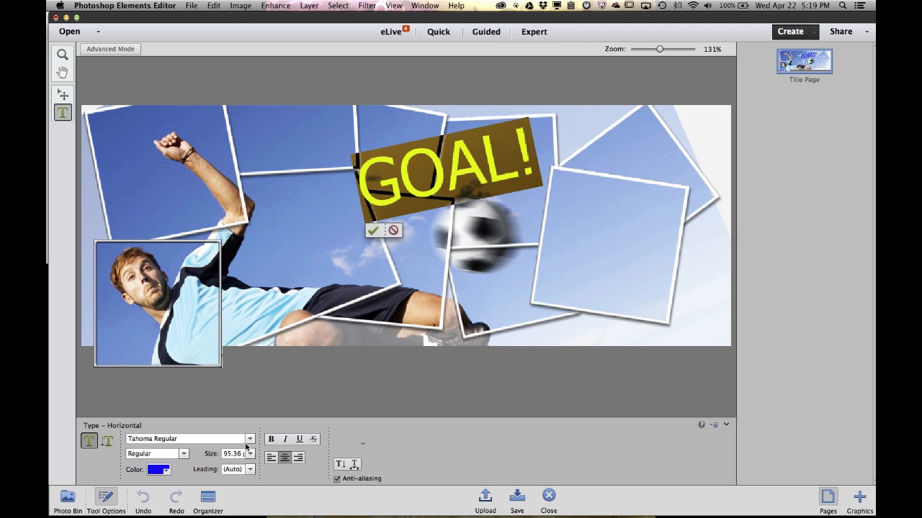
click(248, 438)
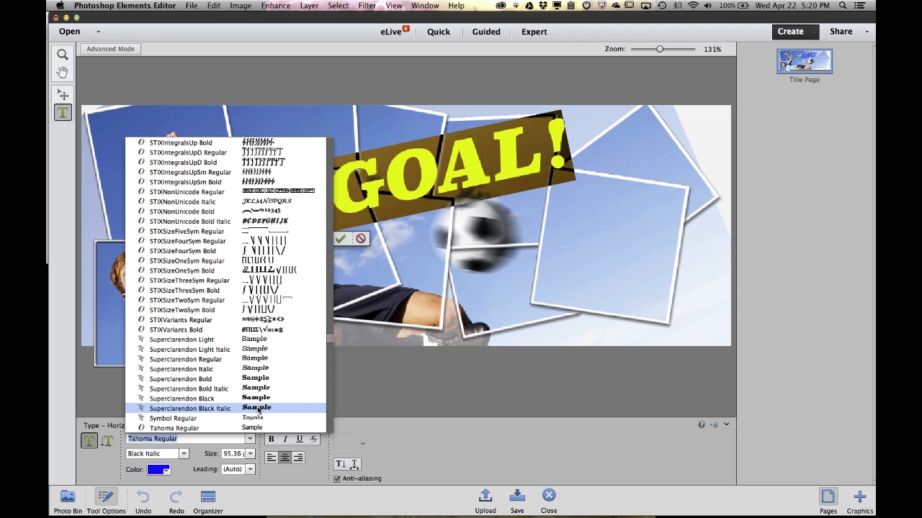
click(190, 408)
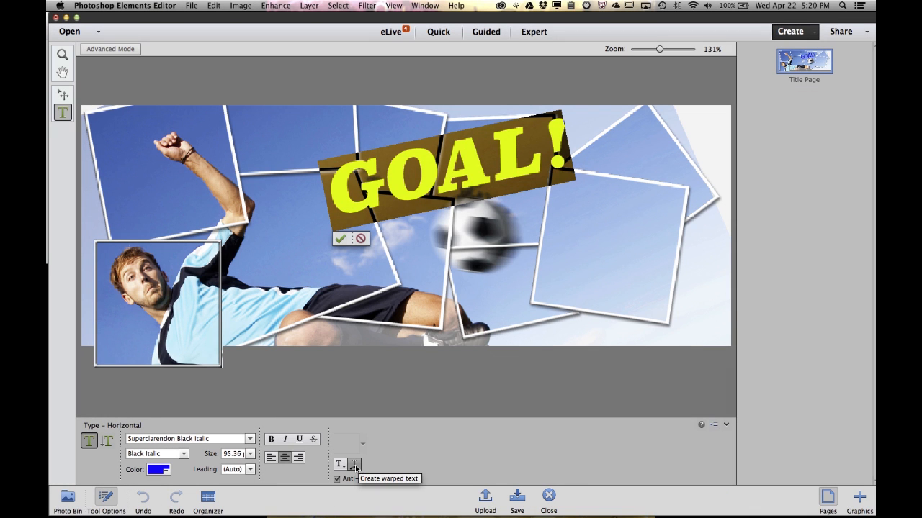
Step: Warp the GOAL! text with the Arc style at about +27% bend and commit
click(358, 465)
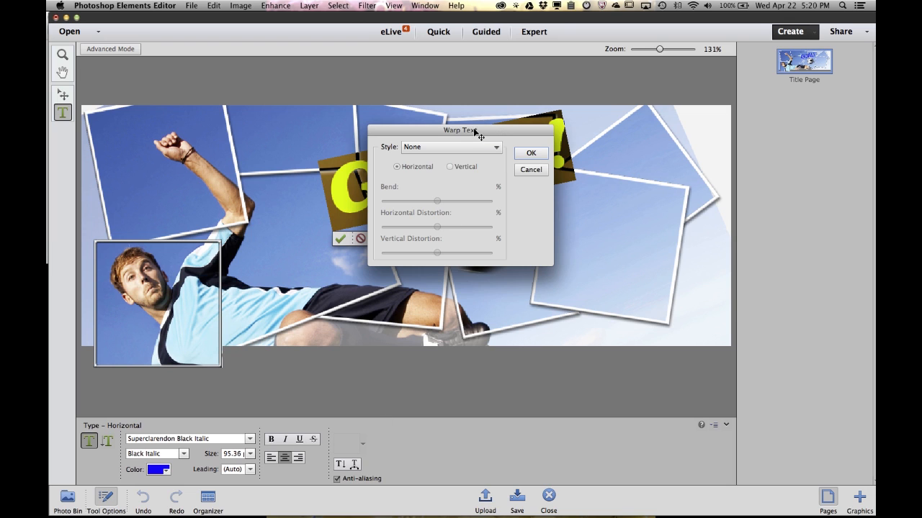
drag(461, 130, 588, 225)
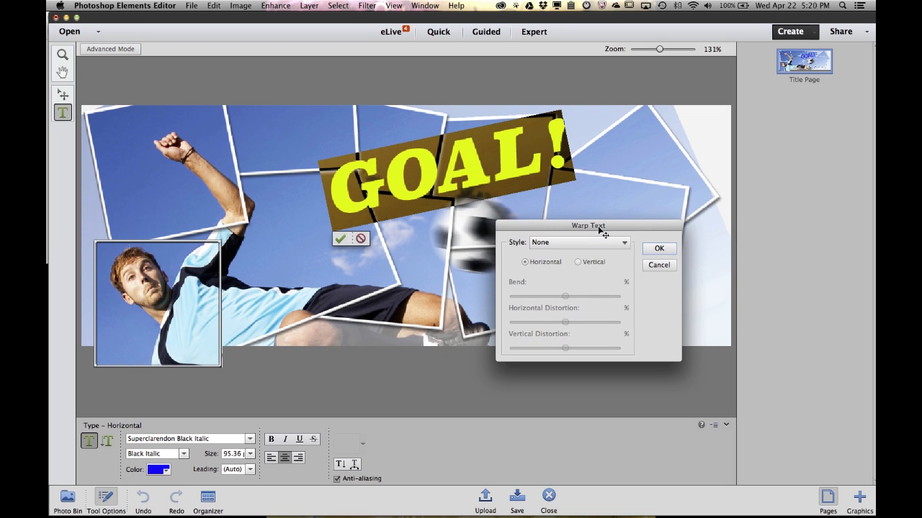
click(577, 242)
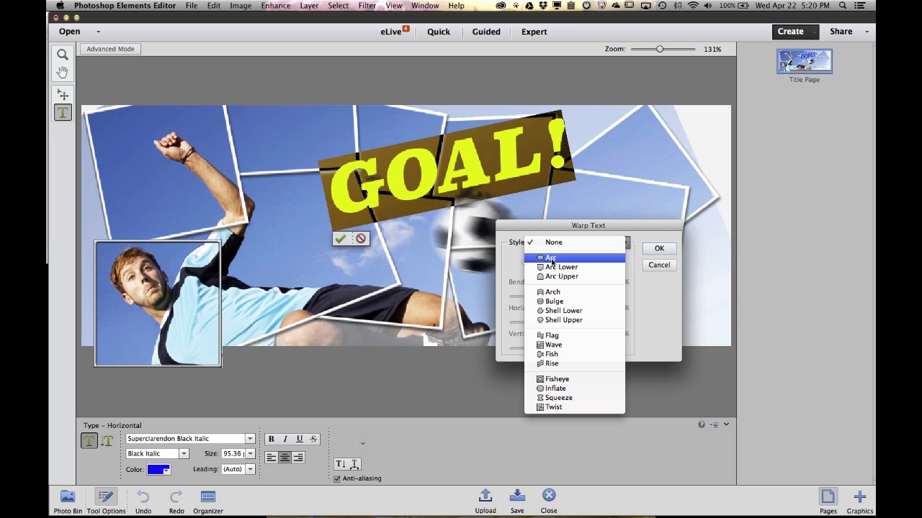
click(550, 258)
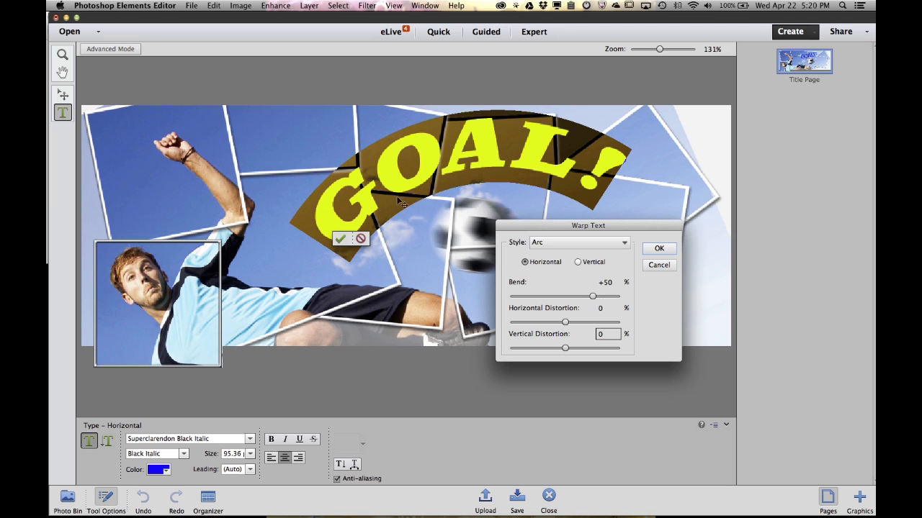
drag(592, 297, 586, 296)
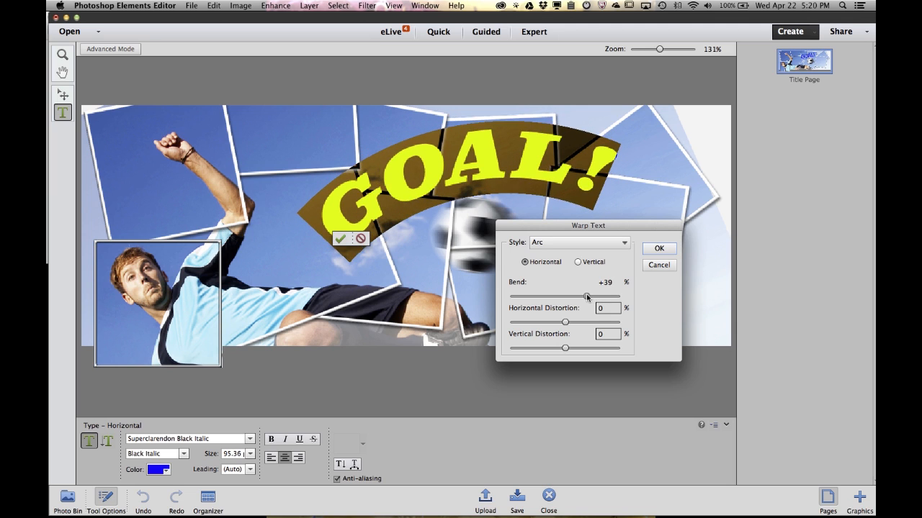
drag(586, 297, 579, 297)
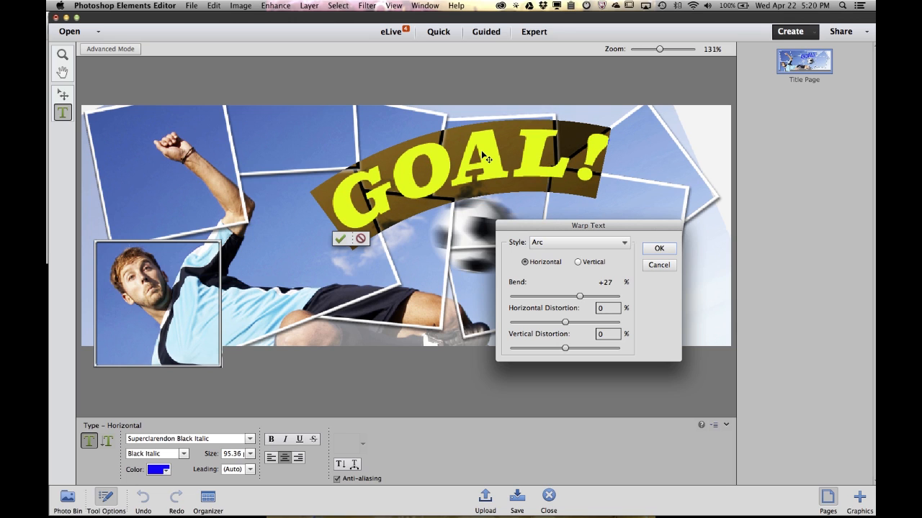
click(658, 248)
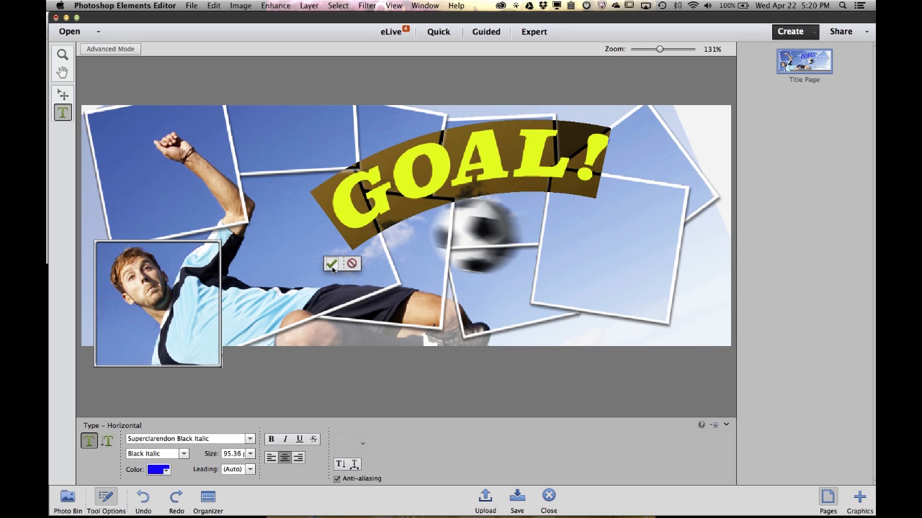
click(331, 263)
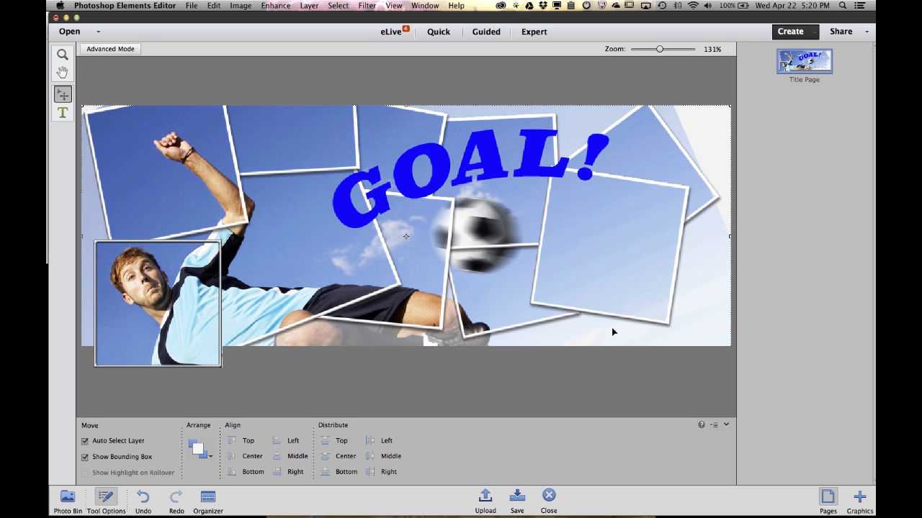
mouse_move(521, 391)
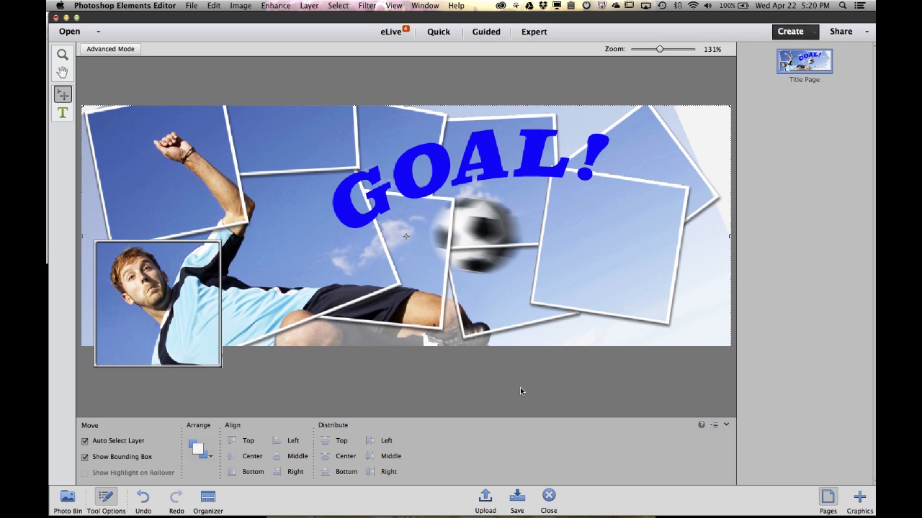
mouse_move(486, 497)
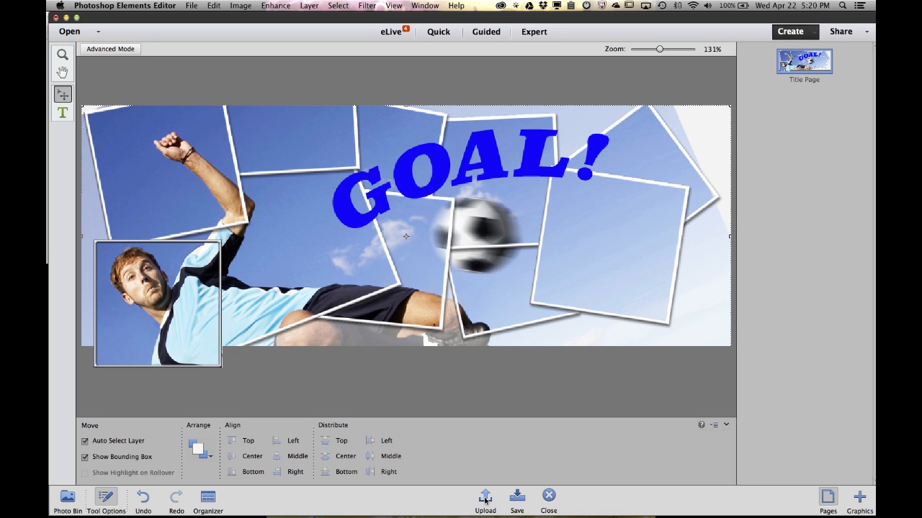
Step: Upload the cover to Facebook with Set Profile Picture and Set Cover Photo checked
click(484, 497)
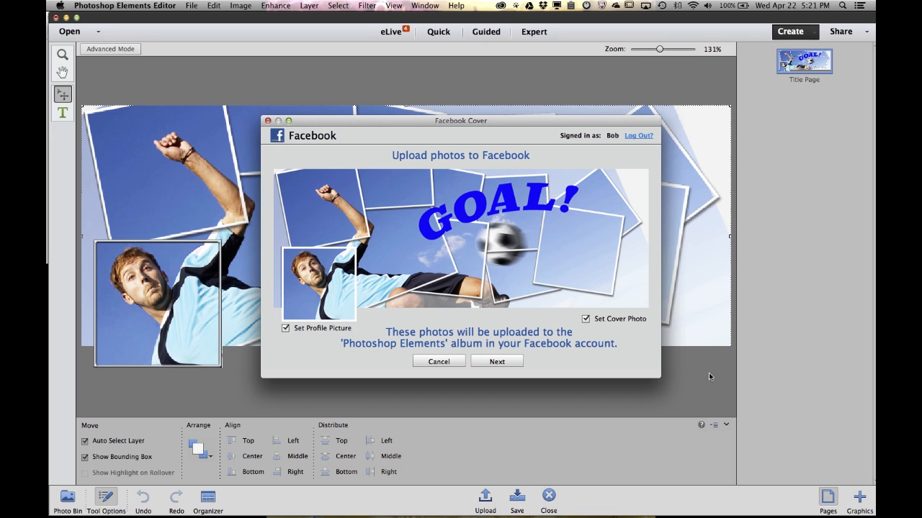
click(496, 360)
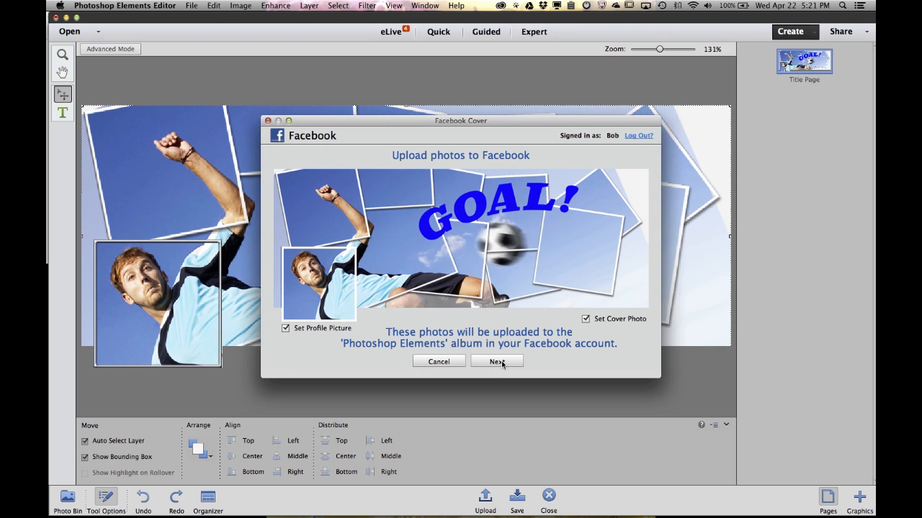
click(496, 361)
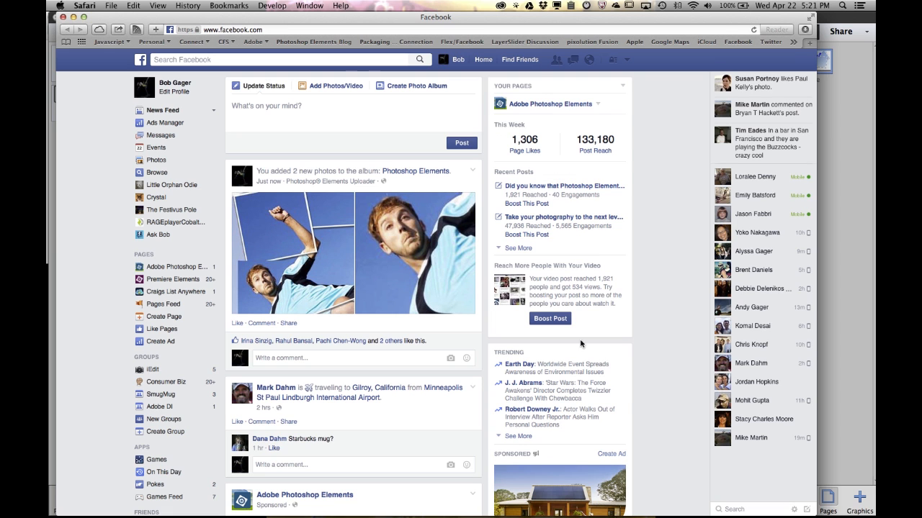
Step: On the timeline, pick the uploaded player close-up as profile picture and save it
click(463, 59)
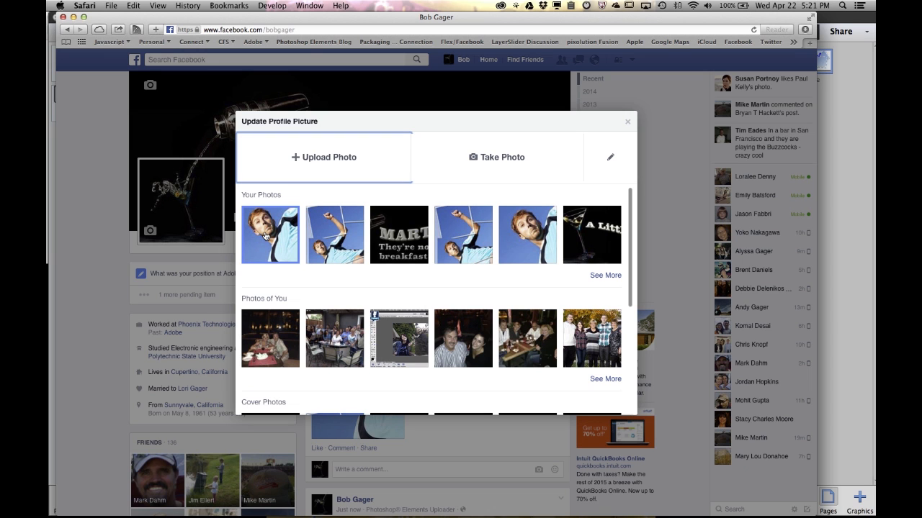
click(269, 234)
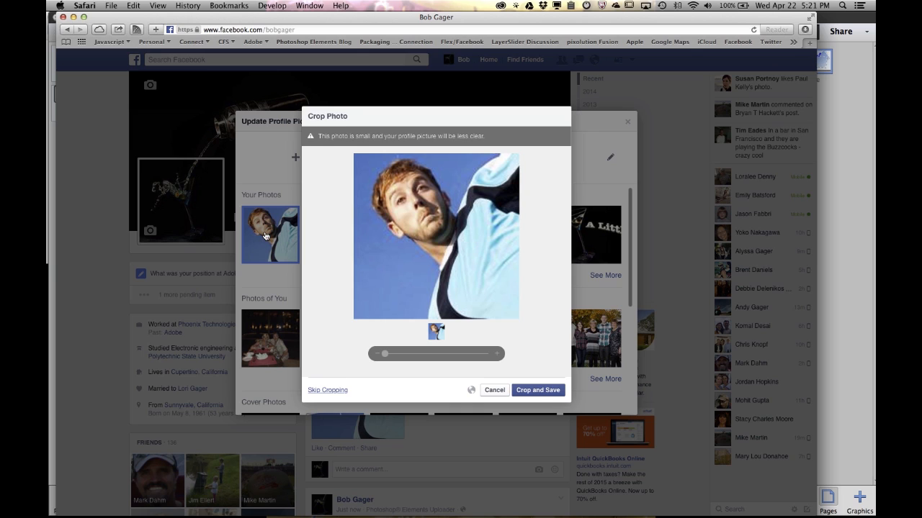
mouse_move(447, 363)
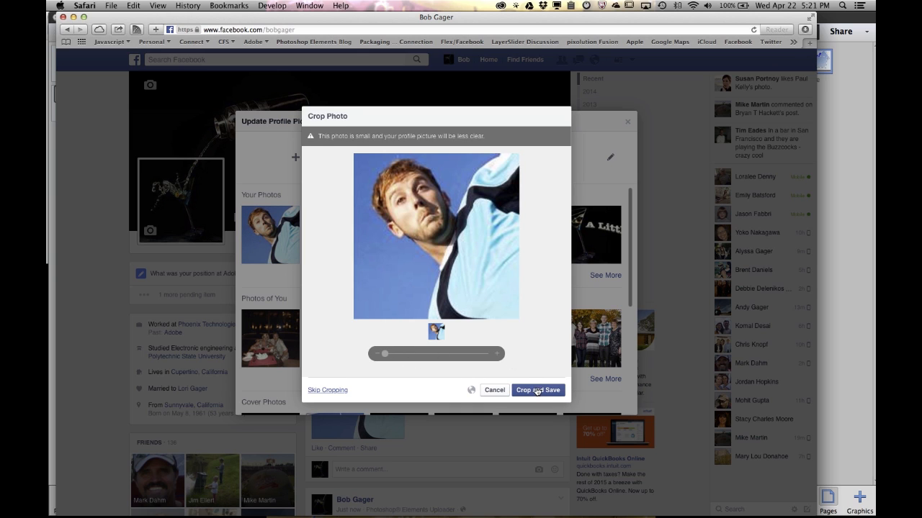
click(538, 390)
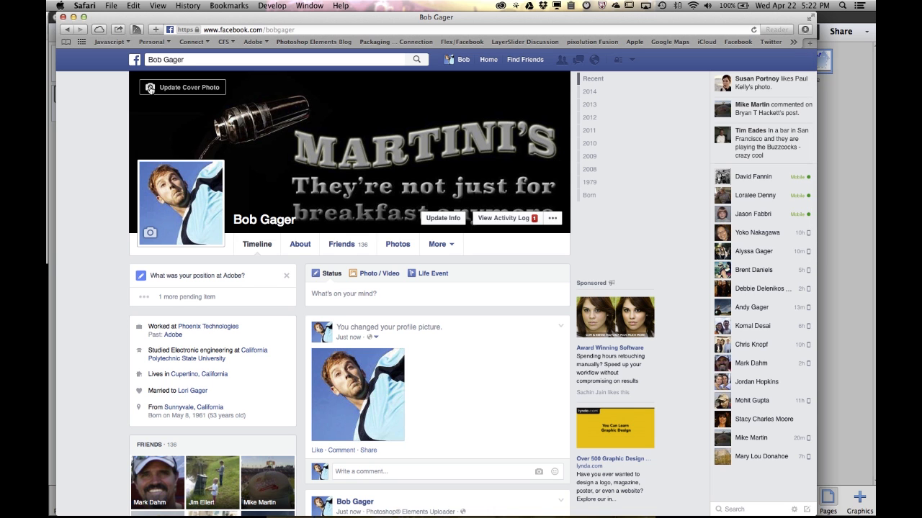
Step: Choose the GOAL! collage from existing photos as the cover and save changes
click(181, 87)
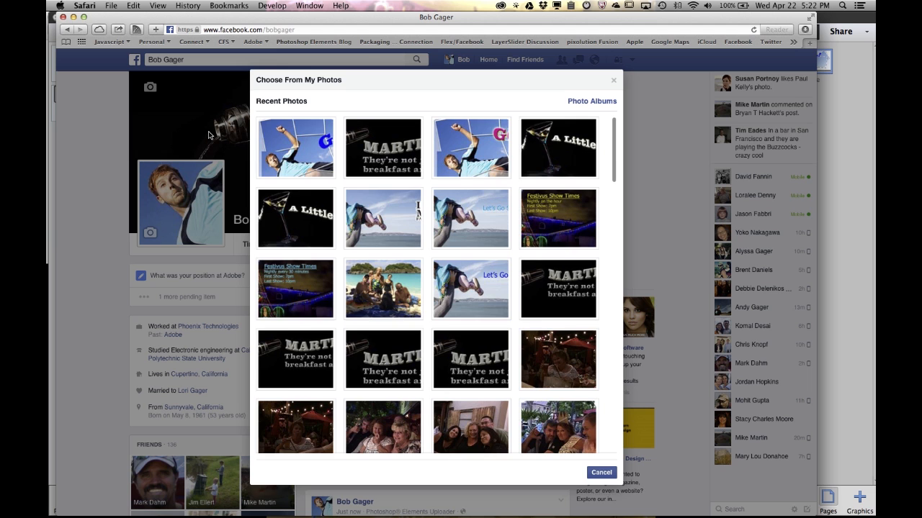
click(295, 147)
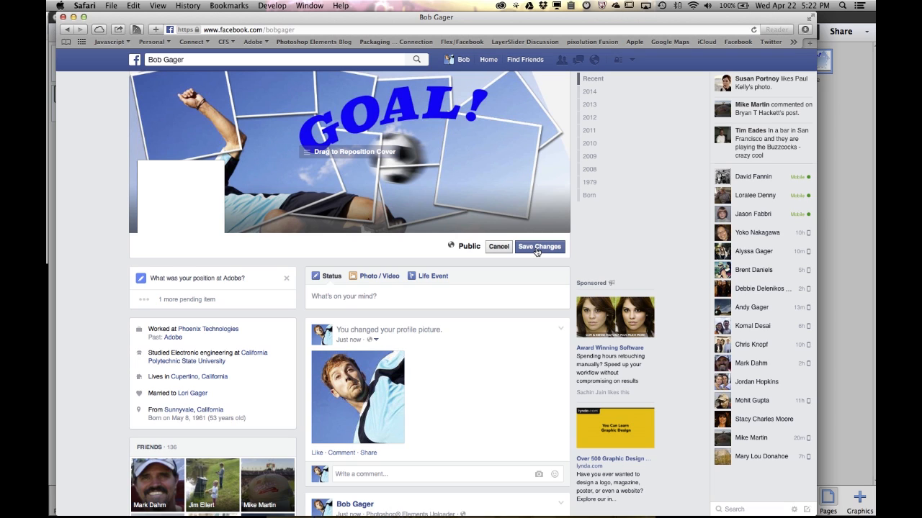
click(539, 247)
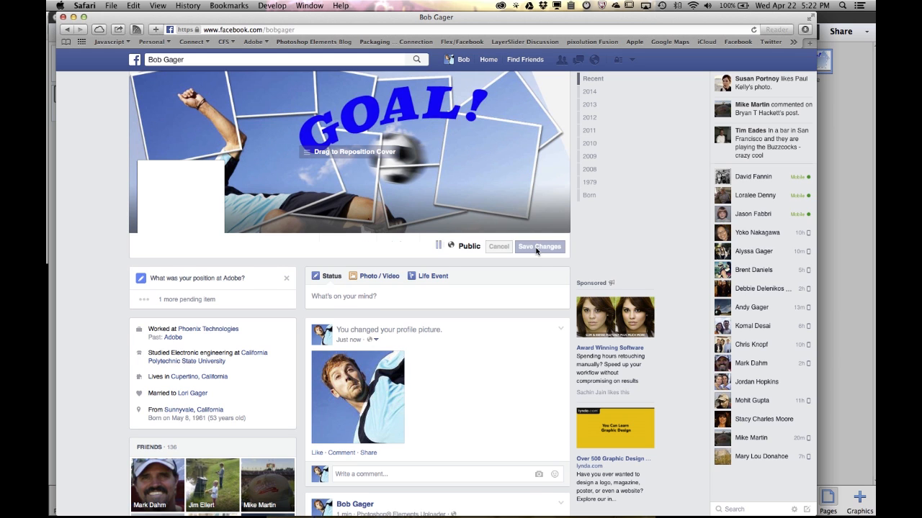
click(539, 246)
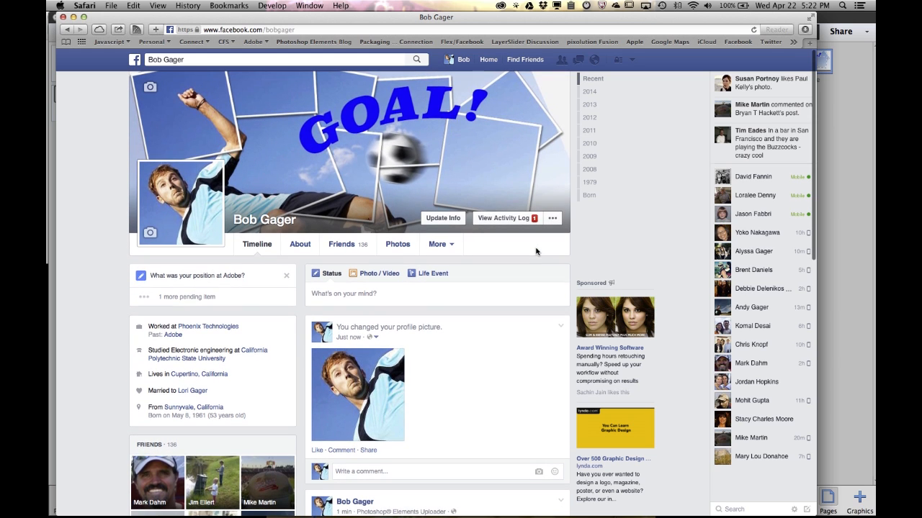
mouse_move(84, 139)
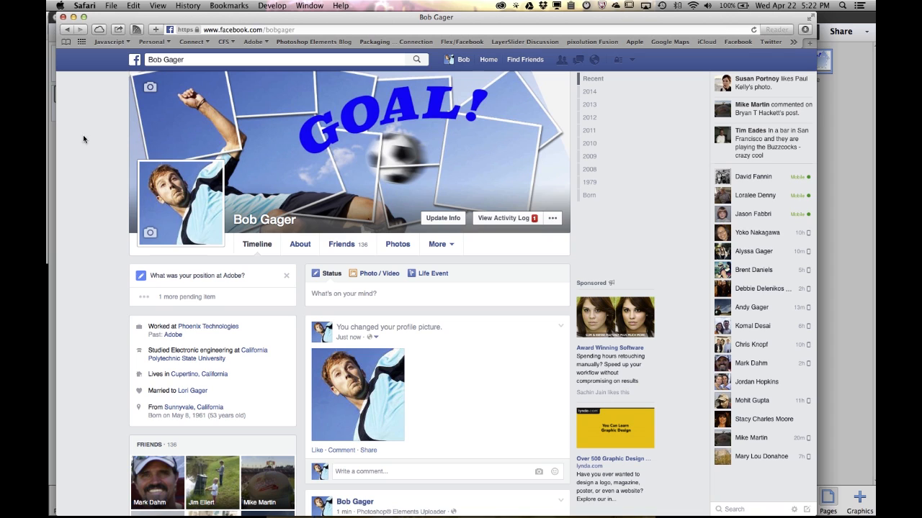
mouse_move(251, 193)
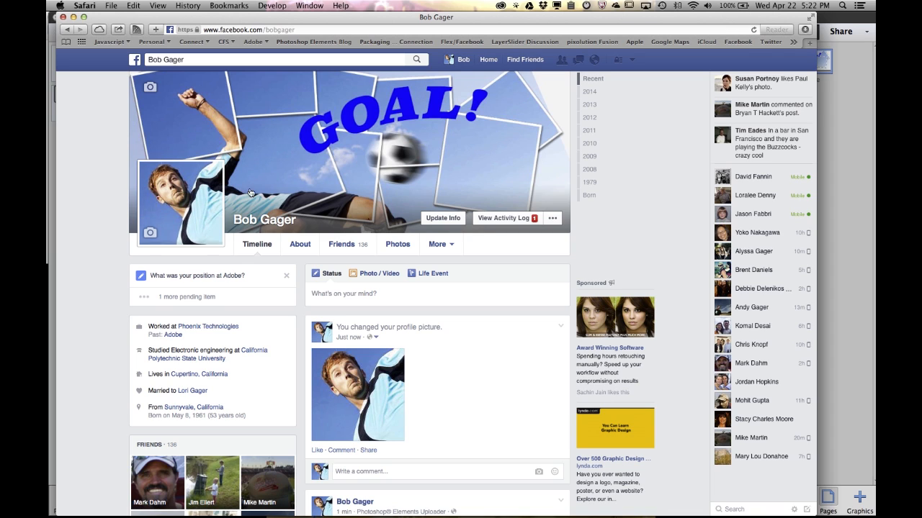
mouse_move(303, 194)
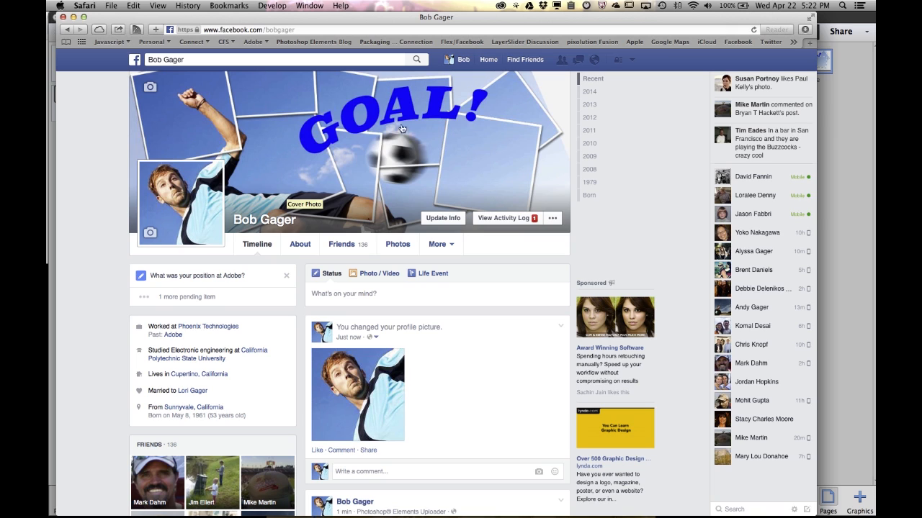
mouse_move(520, 116)
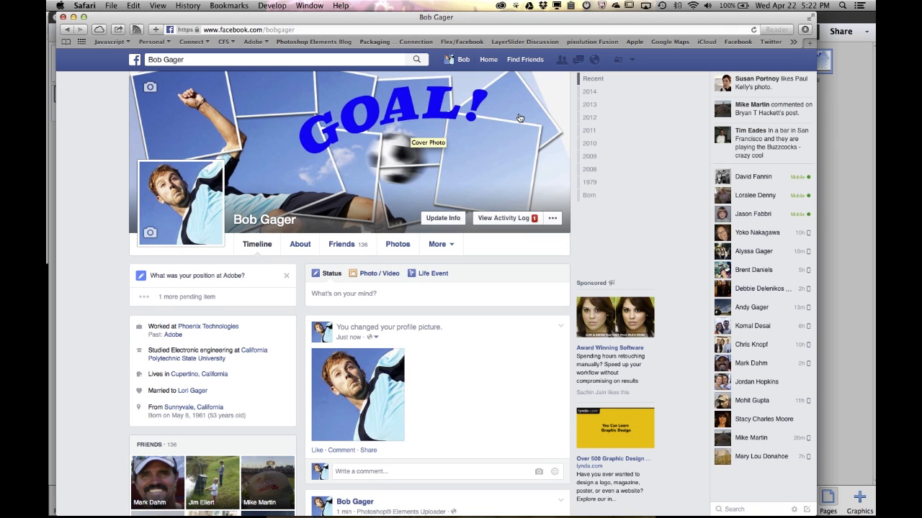